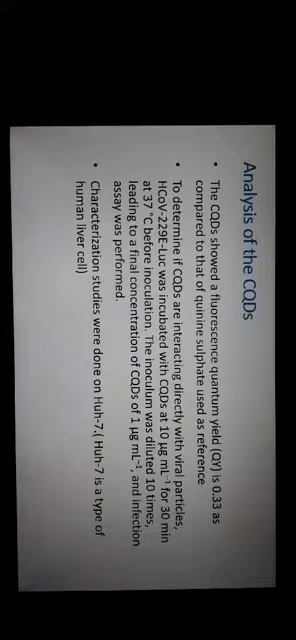
Advance from the Analysis of the CQDs slide to the Result & Discussion slide
click(148, 320)
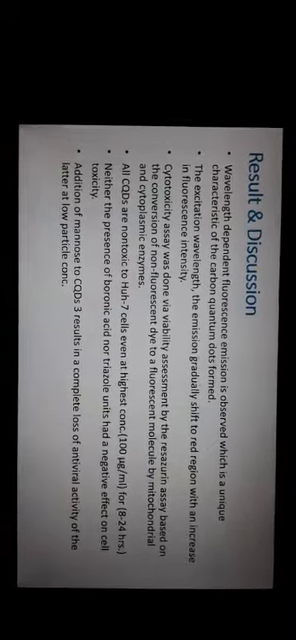